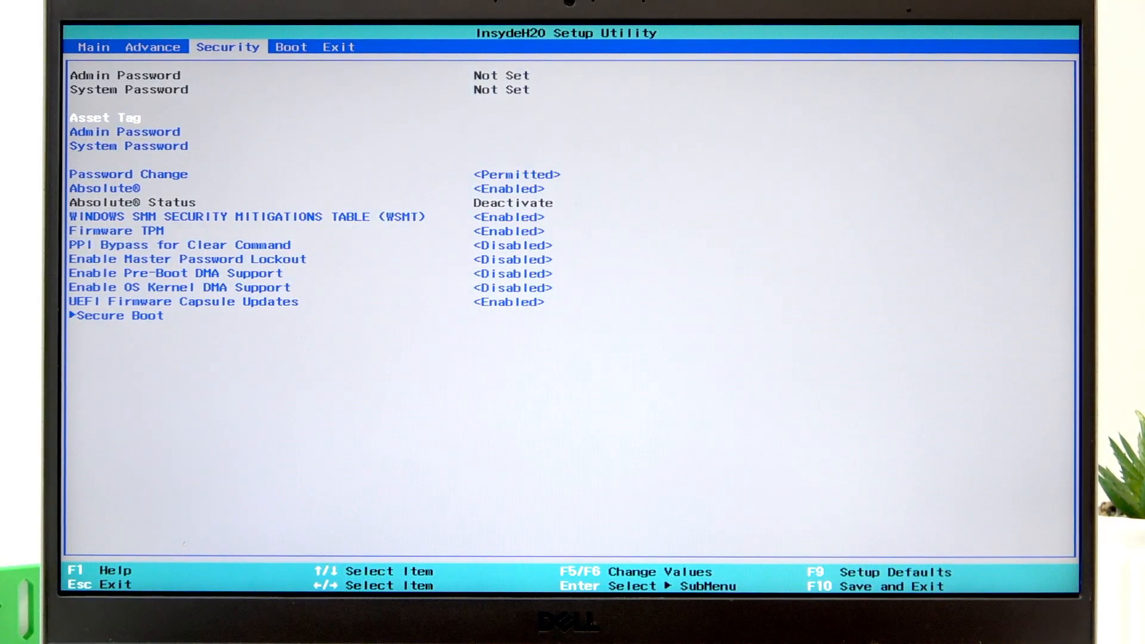
Review the admin password option on the Security tab and dismiss its save-on-exit notice
key(Down)
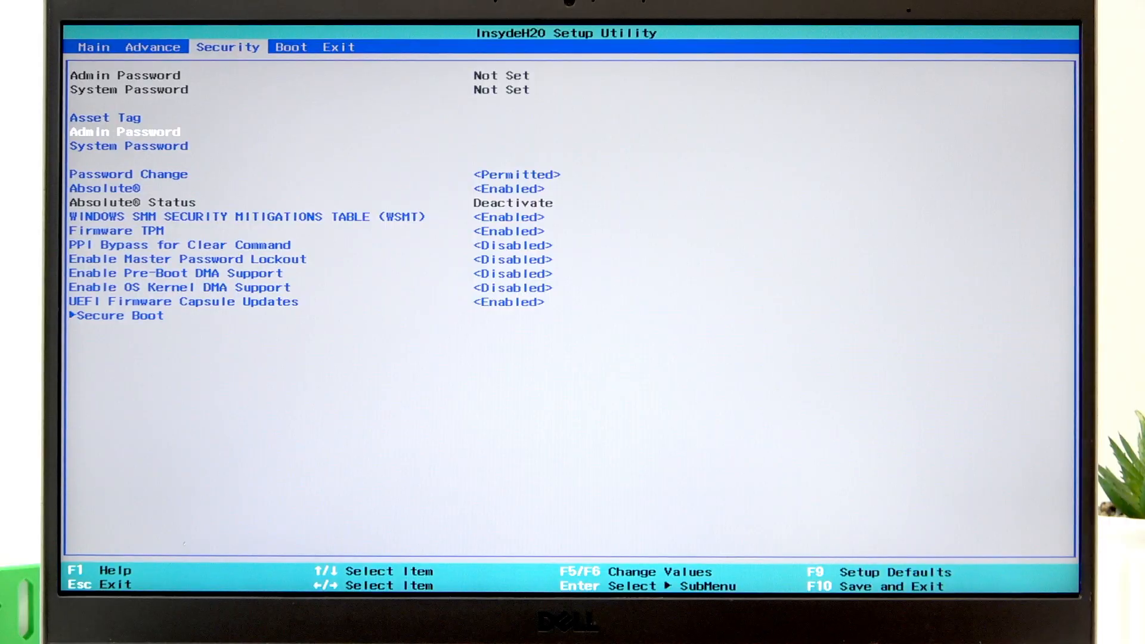
key(Down)
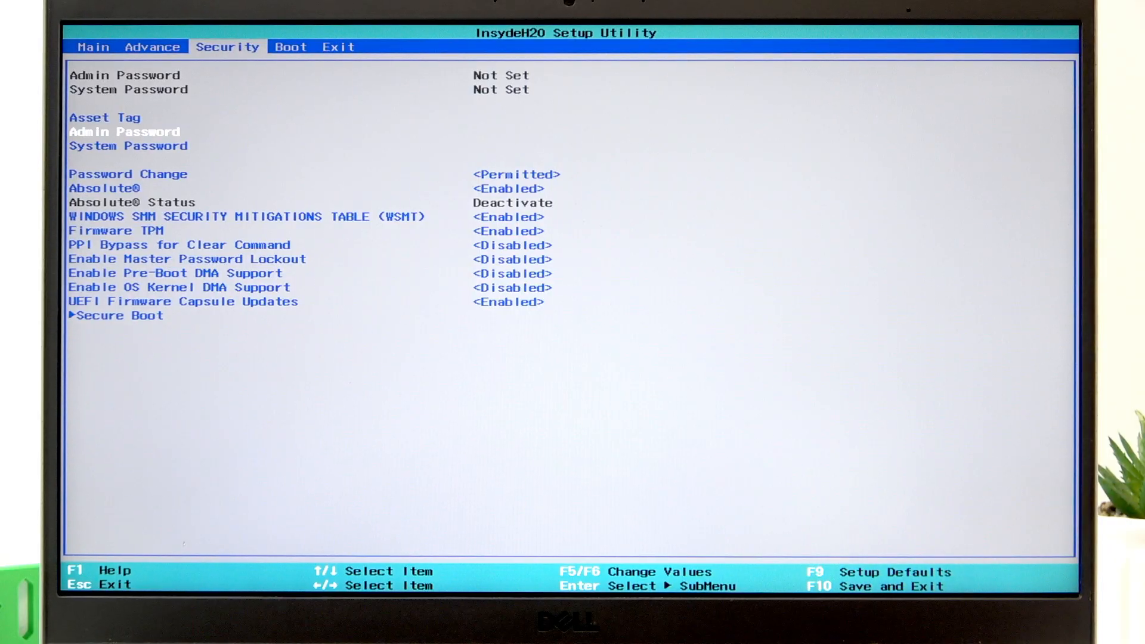
key(Enter)
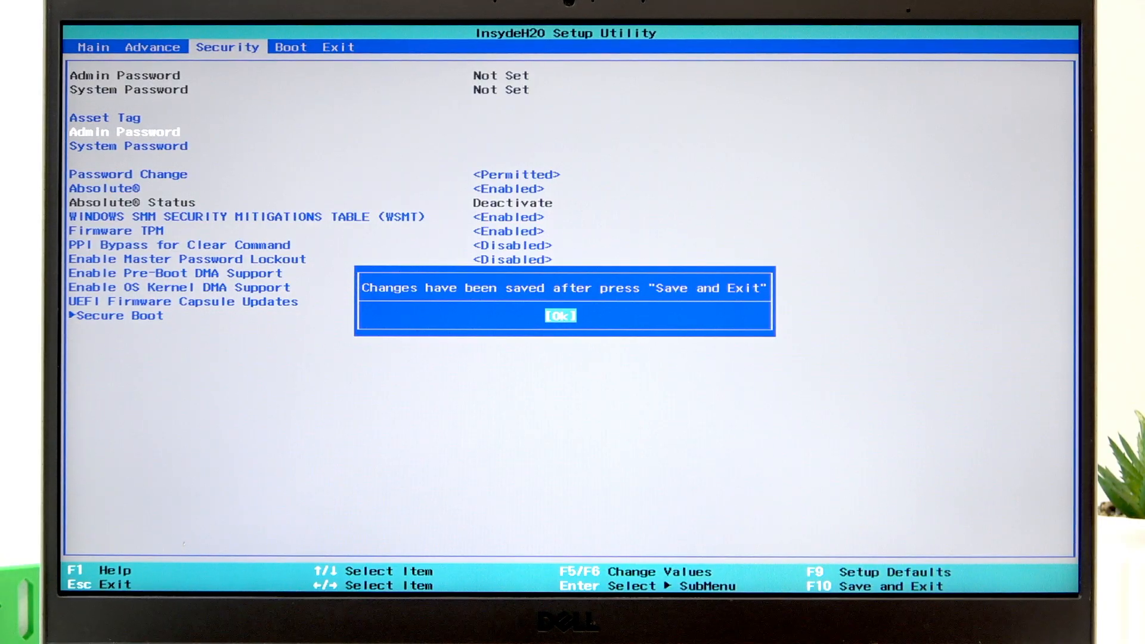
key(Return)
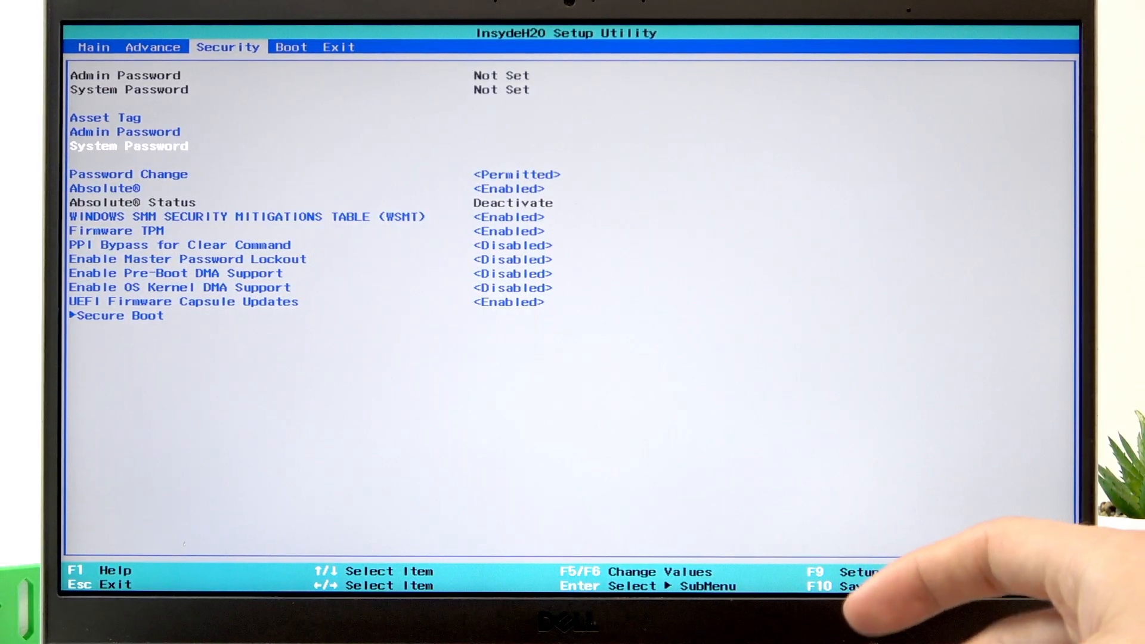
key(Return)
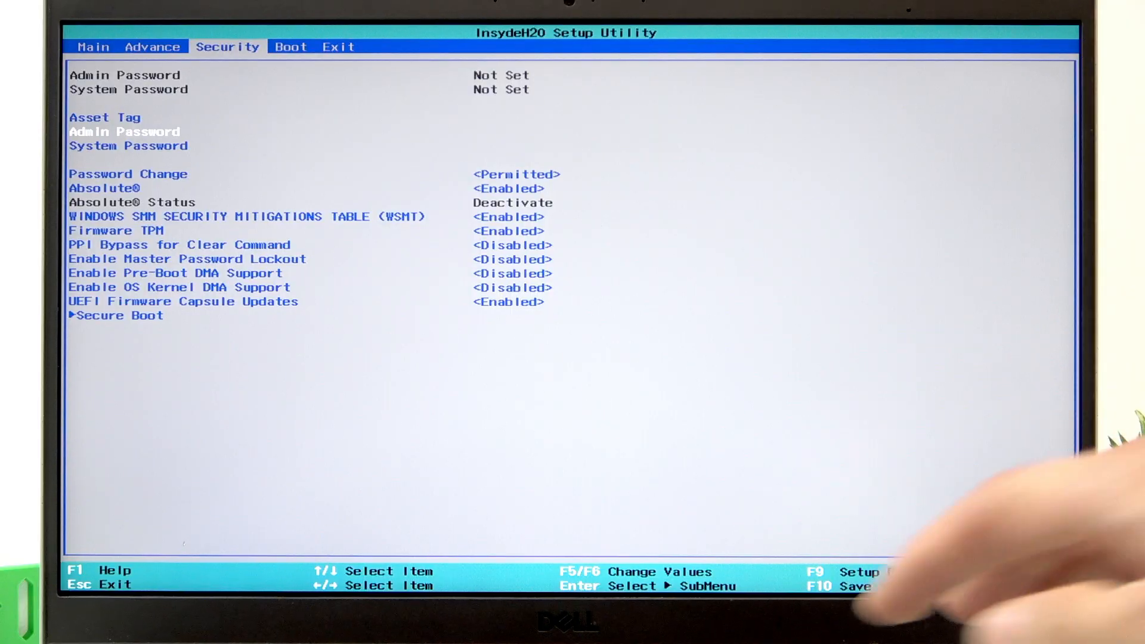
Exit setup discarding changes, returning to the Dell boot logo
key(F10)
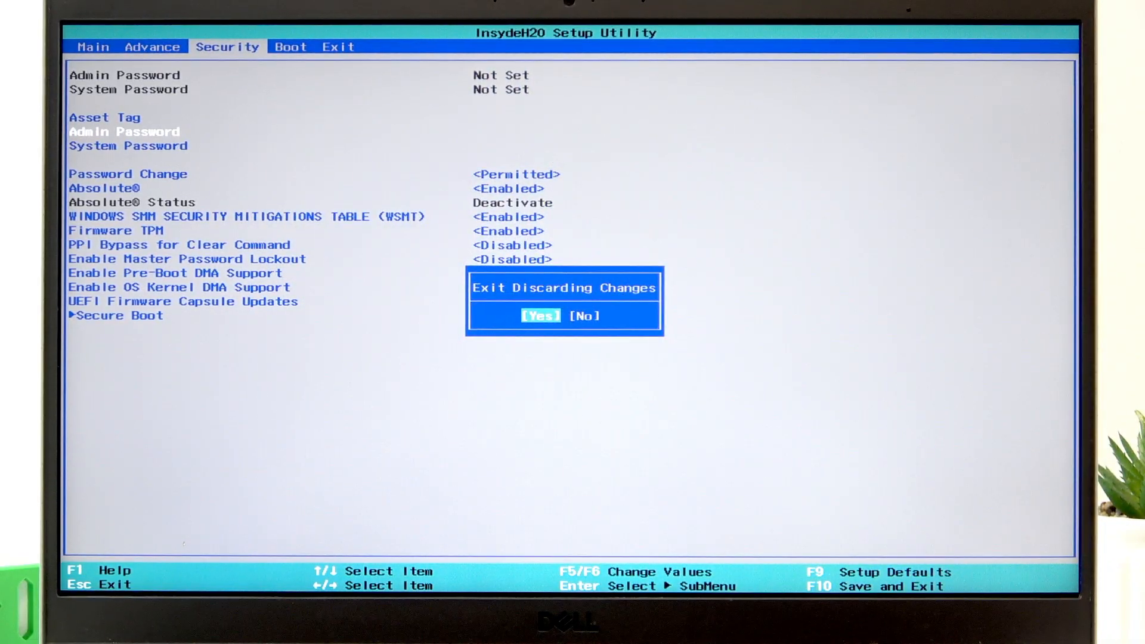
key(Return)
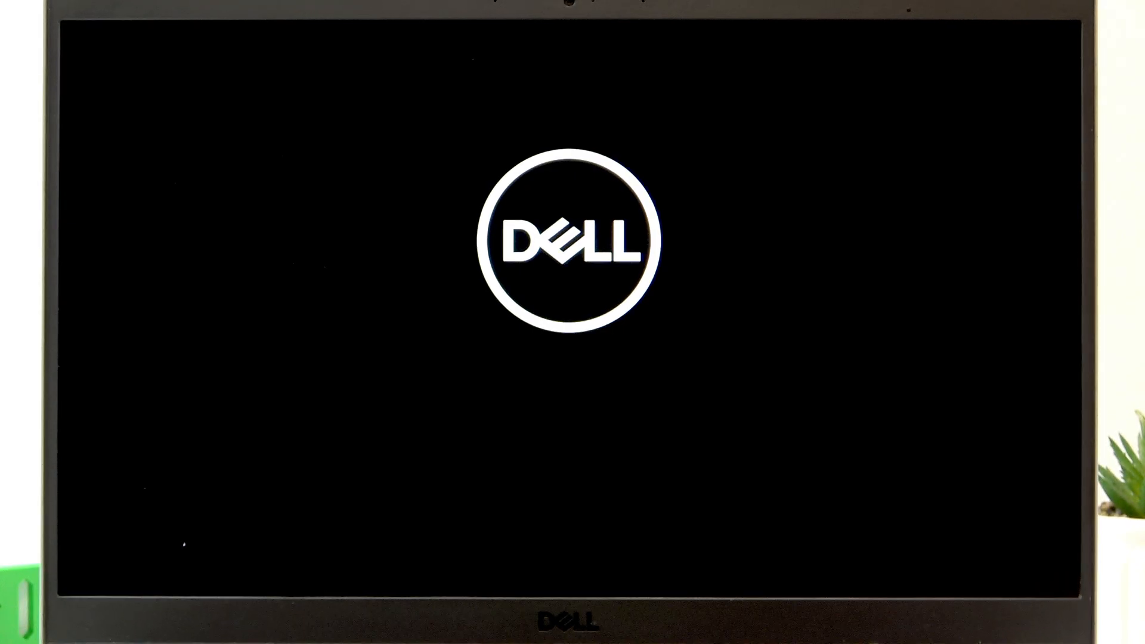